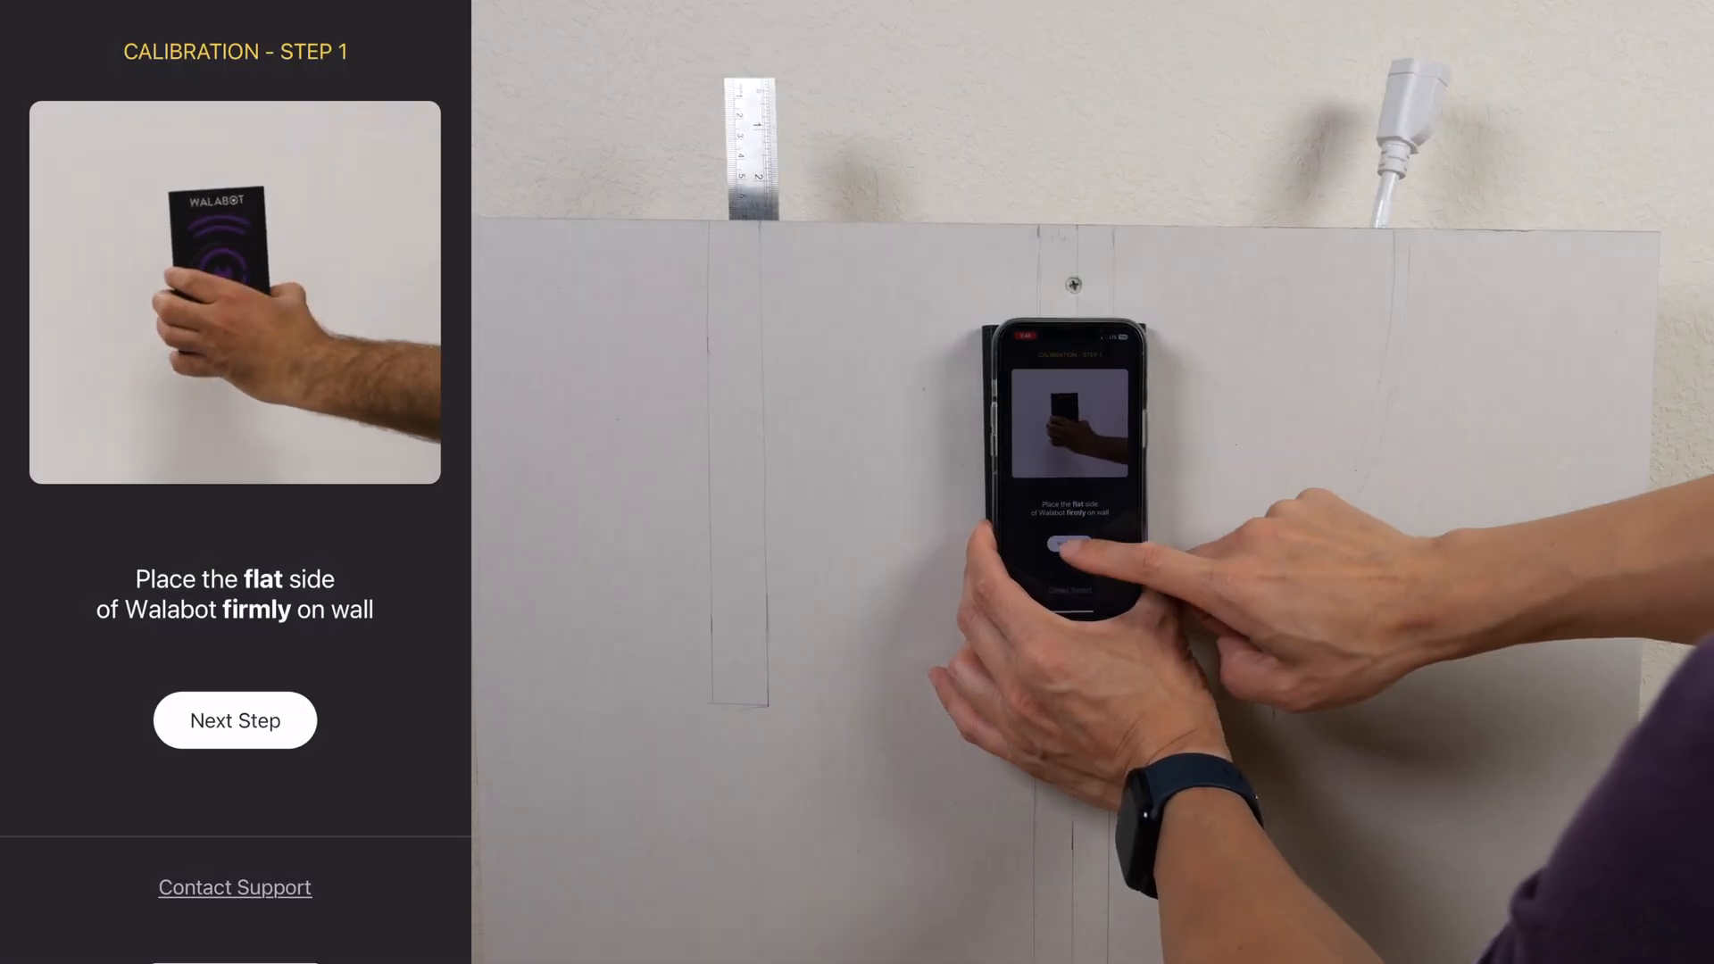
- Advance to the calibration step and start calibrating the Walabot against the drywall
{"action": "left_click", "coordinate": [234, 719]}
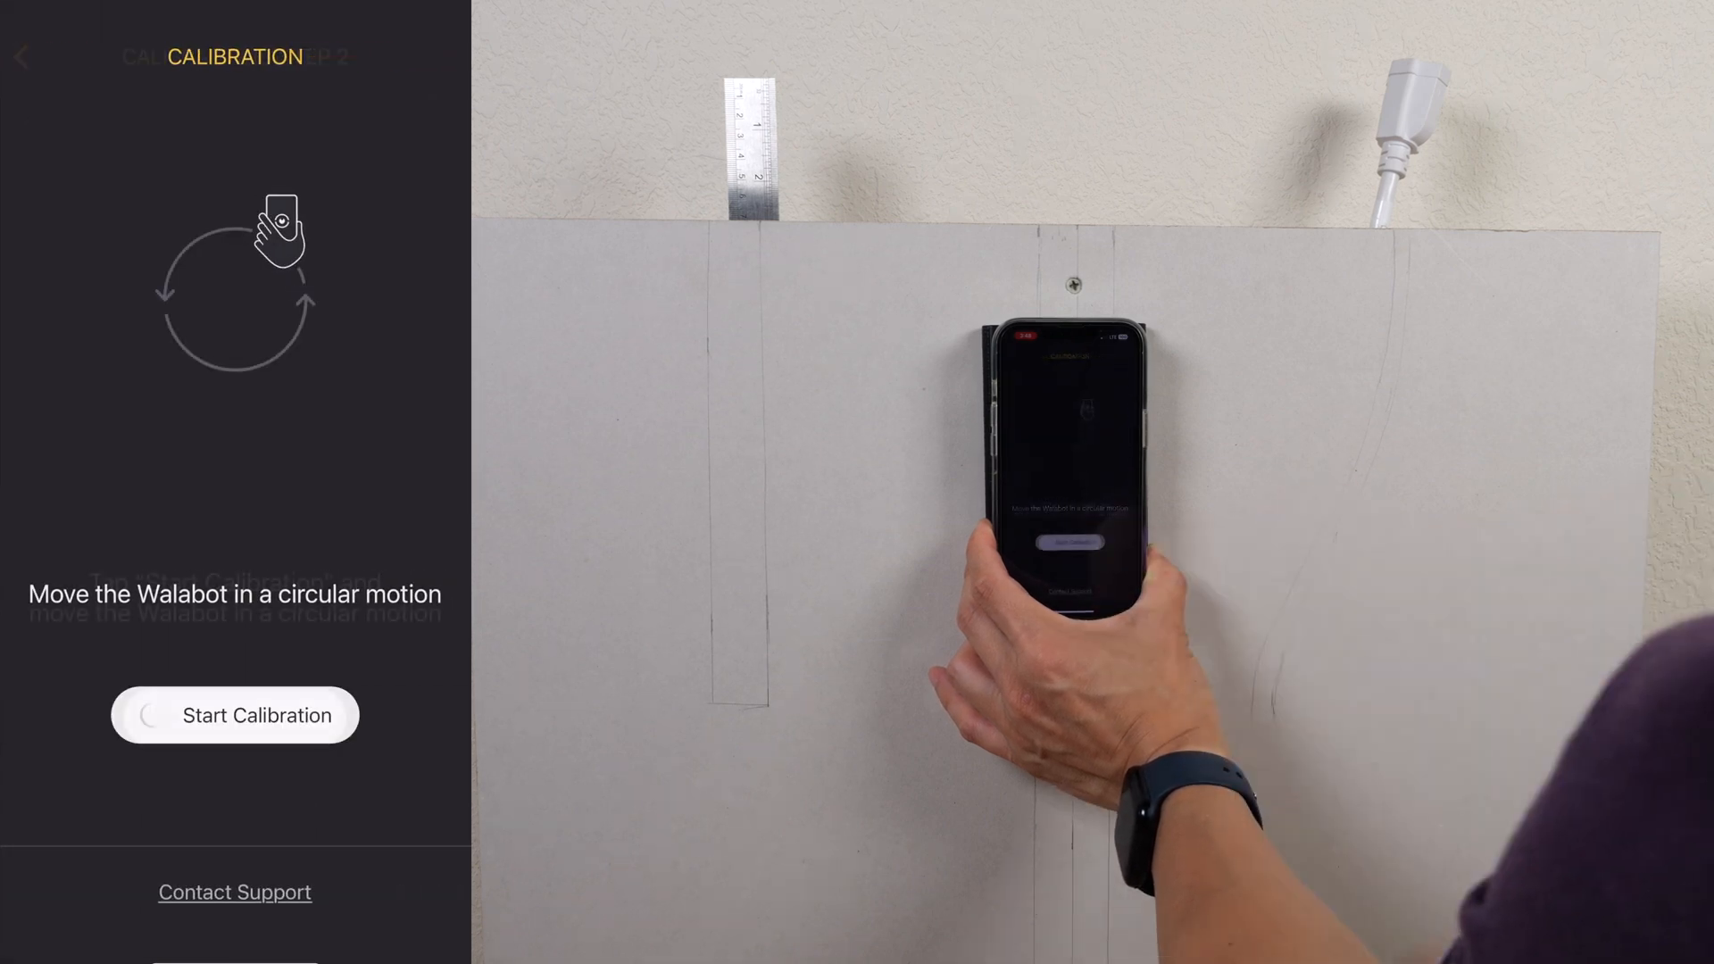
{"action": "left_click", "coordinate": [236, 714]}
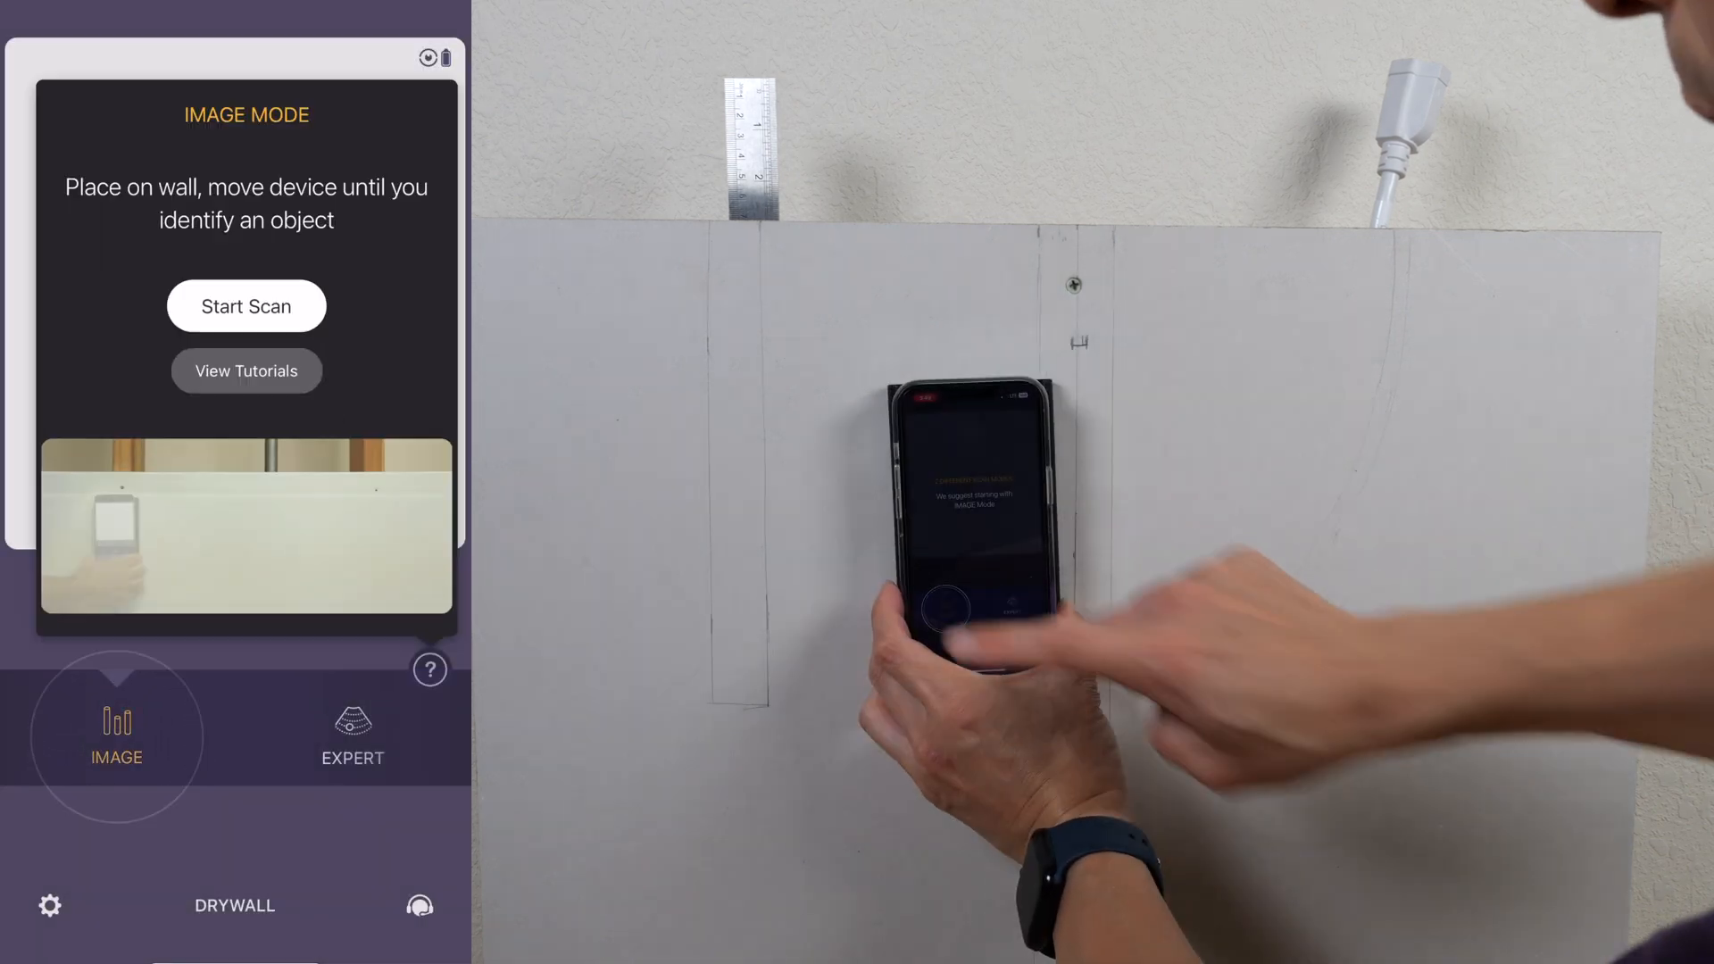
{"action": "left_click", "coordinate": [246, 305]}
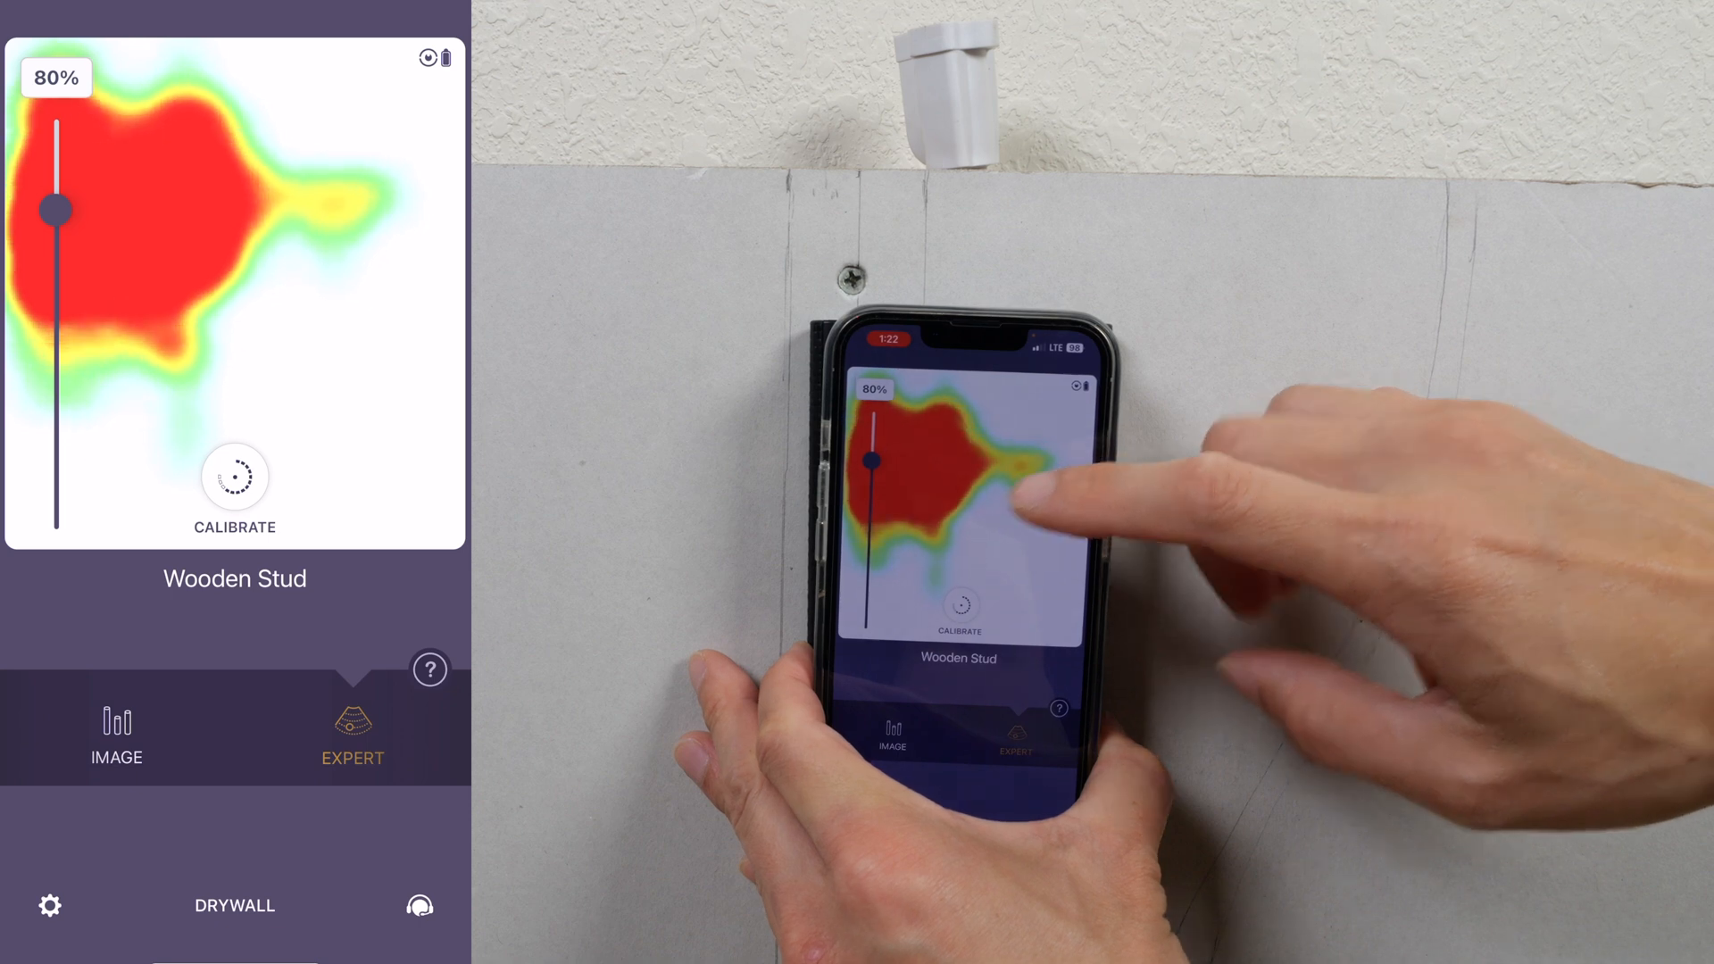
- Raise the Expert-mode heat-map intensity over the wooden stud from 80% to 96%
{"action": "left_click_drag", "start_coordinate": [56, 211], "coordinate": [56, 148]}
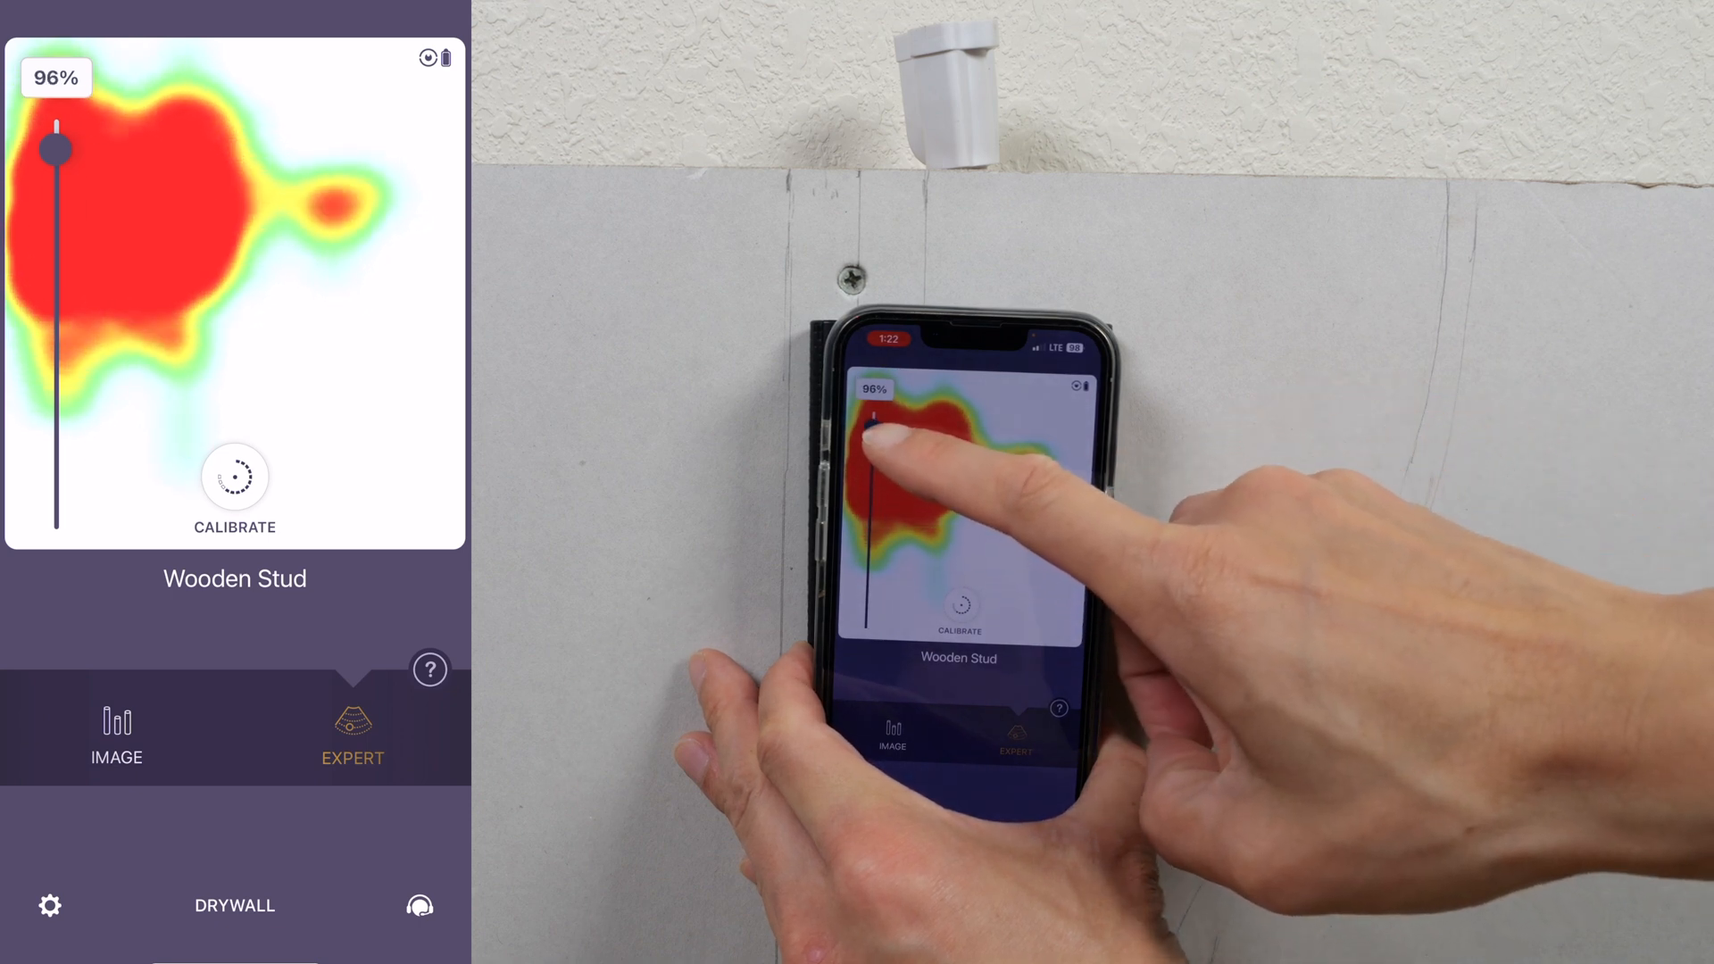